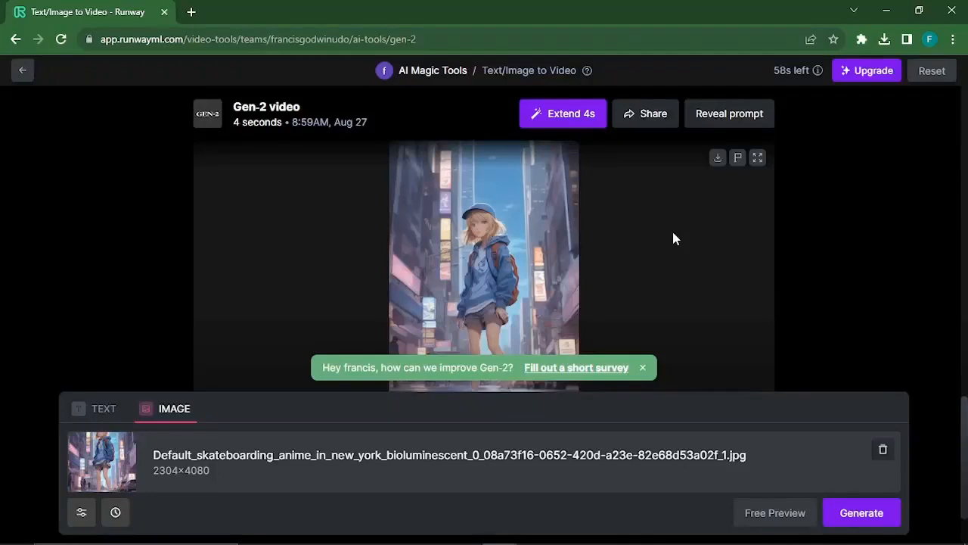
# Step: Play the generated anime skateboarder clip in the Gen-2 video preview
pyautogui.click(484, 257)
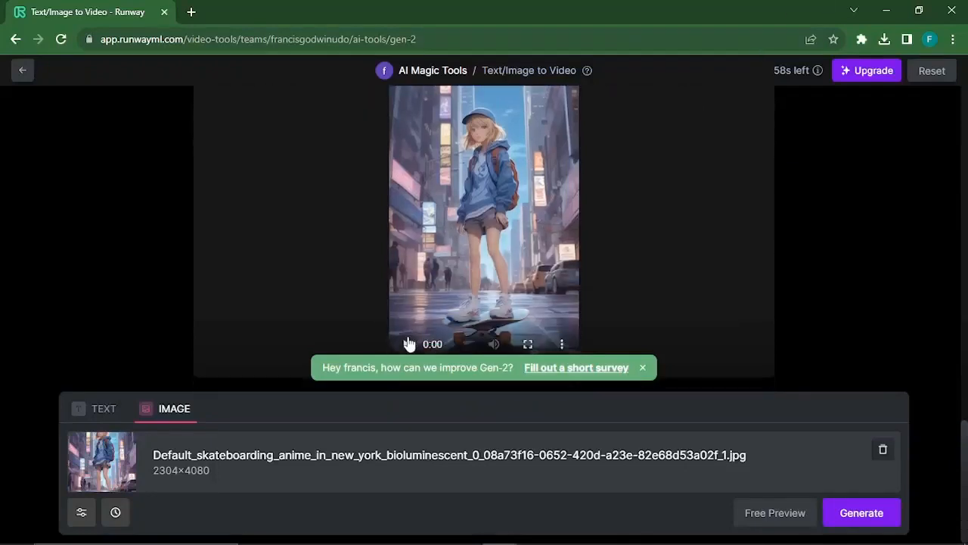
pyautogui.click(407, 344)
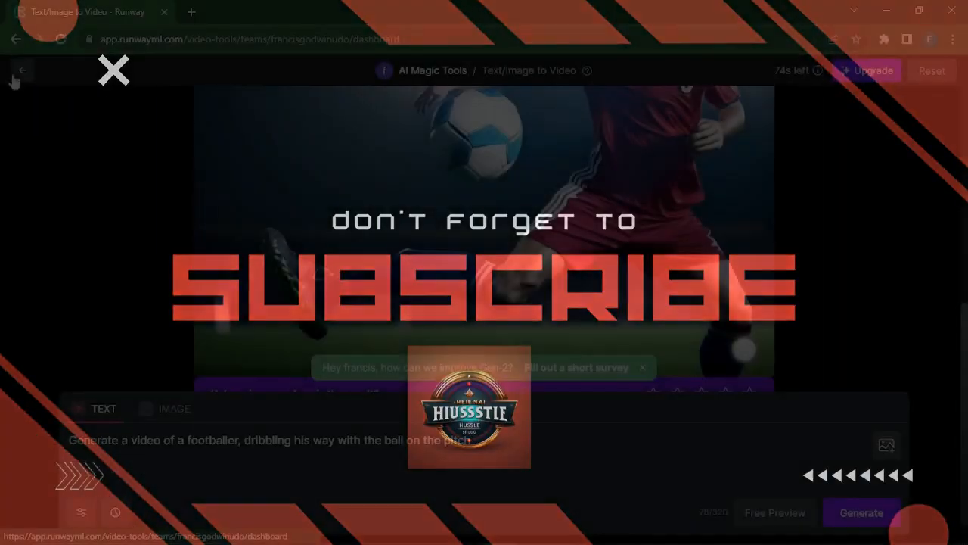
# Step: Return to the dashboard and browse the Generate Videos tools, tutorials and Discover gallery
pyautogui.click(113, 70)
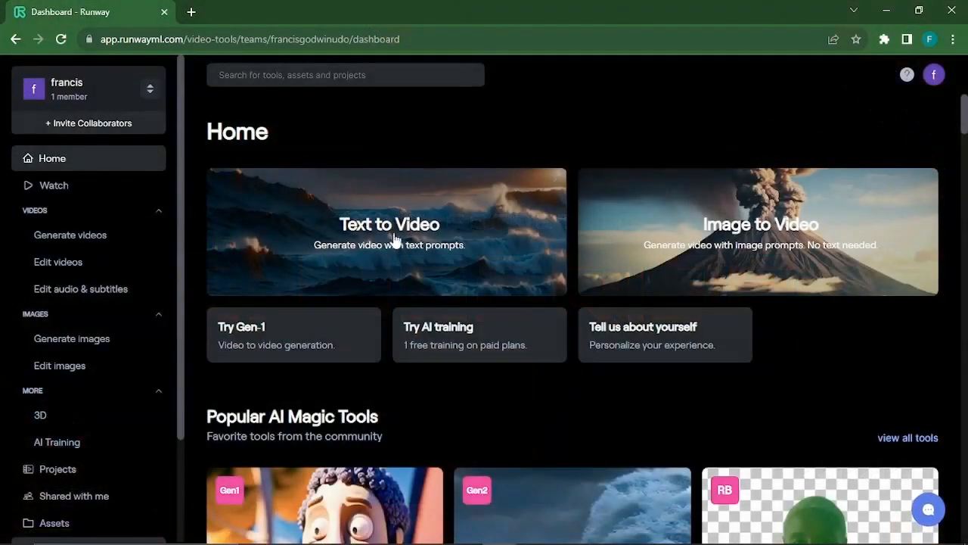
pyautogui.click(70, 234)
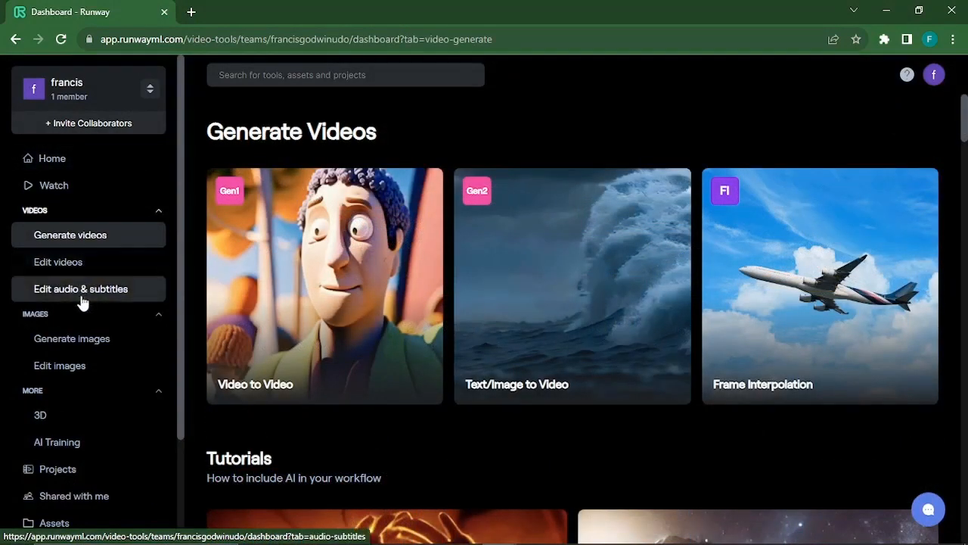
pyautogui.scroll(-3)
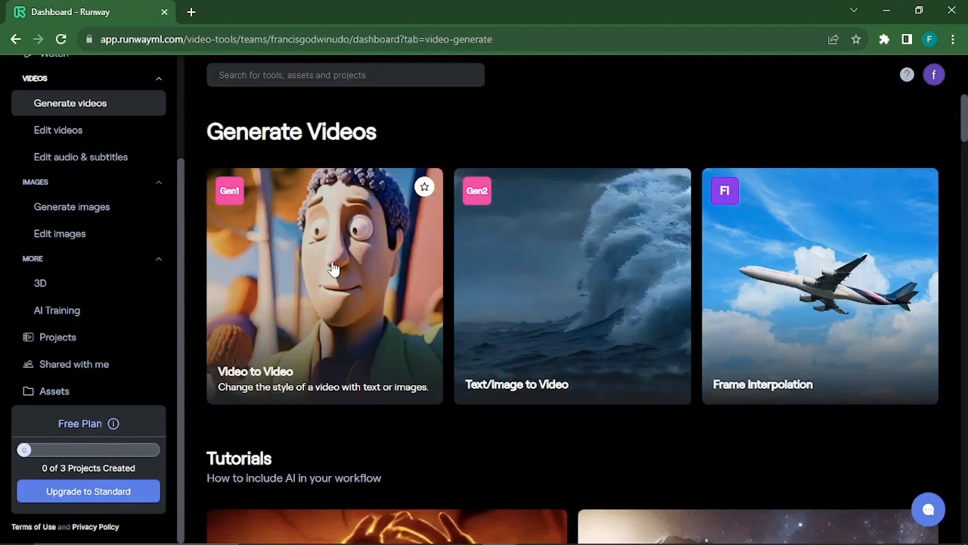
pyautogui.moveTo(536, 331)
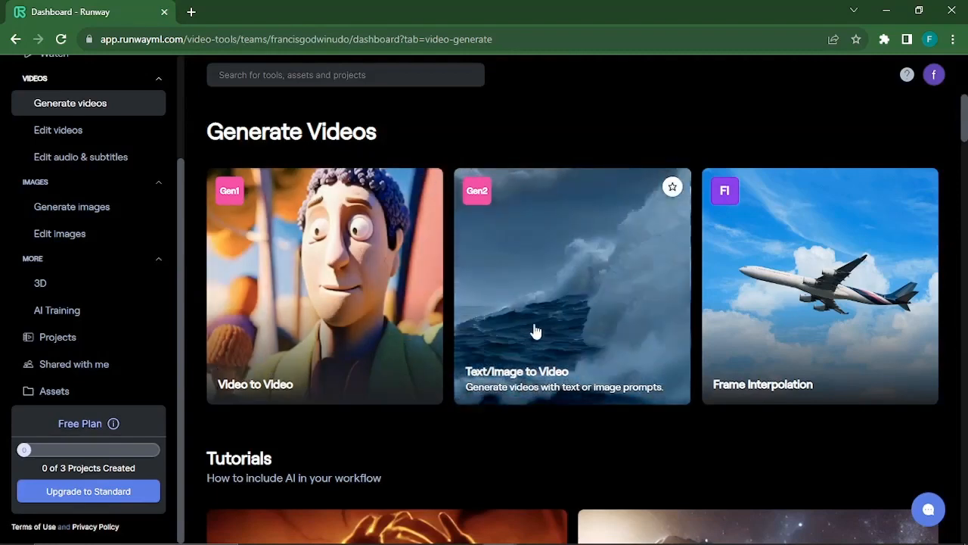
pyautogui.moveTo(764, 309)
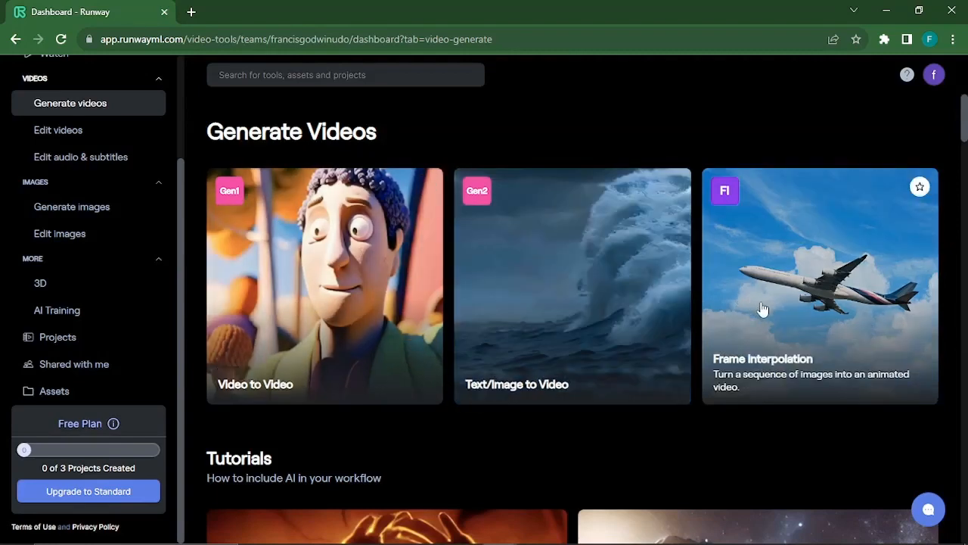
pyautogui.moveTo(768, 353)
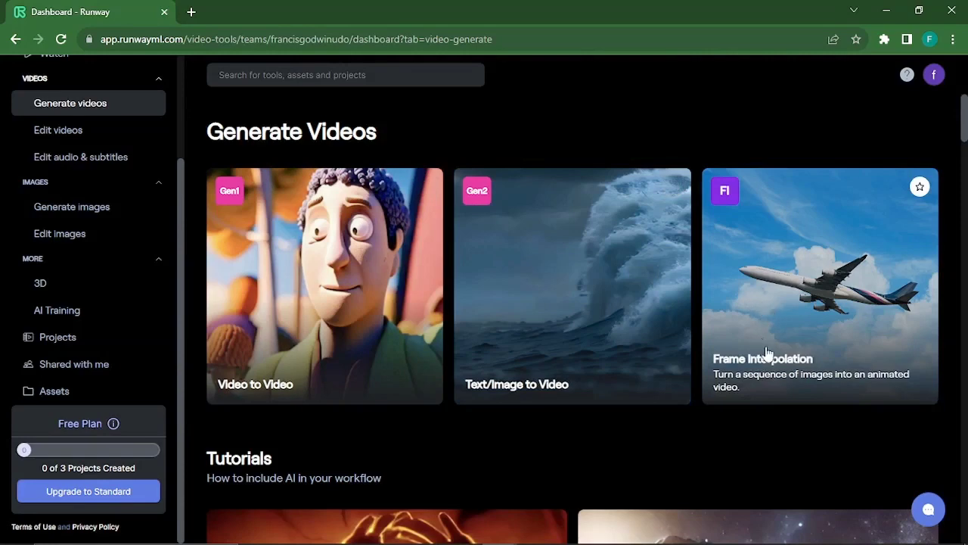
pyautogui.moveTo(779, 382)
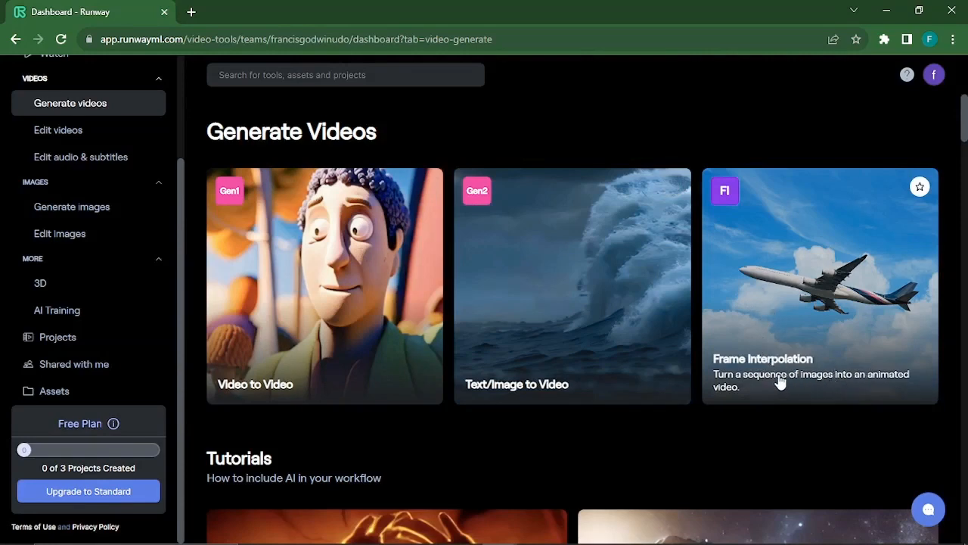
pyautogui.moveTo(792, 283)
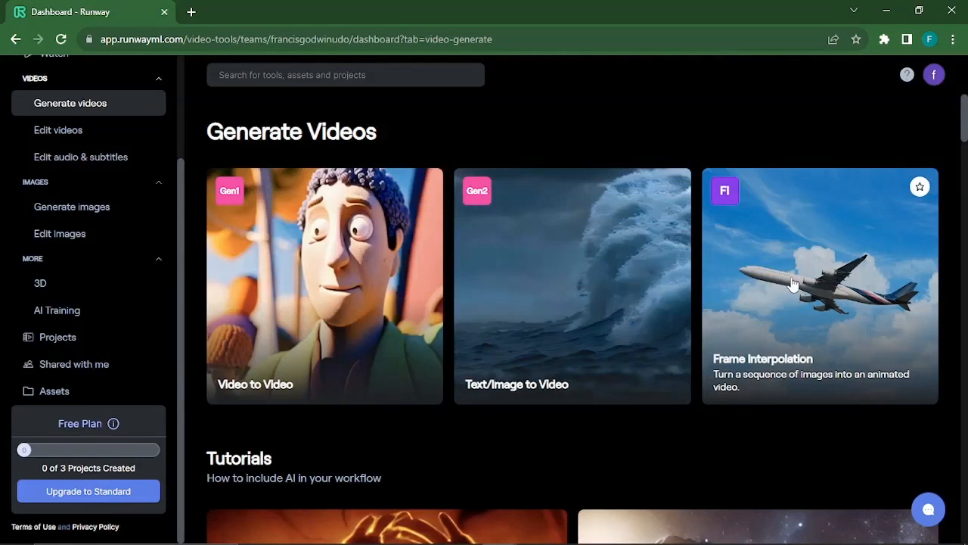
pyautogui.scroll(-3)
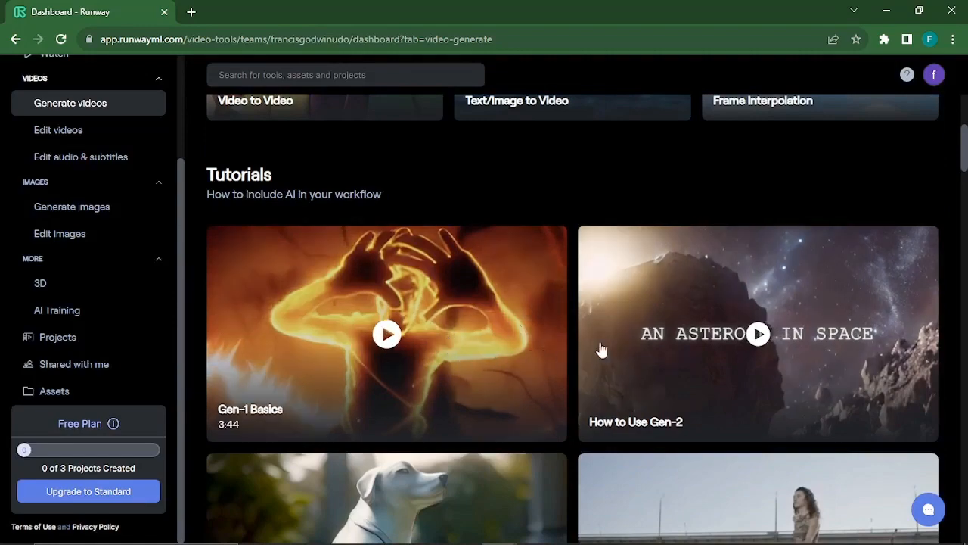
pyautogui.scroll(-3)
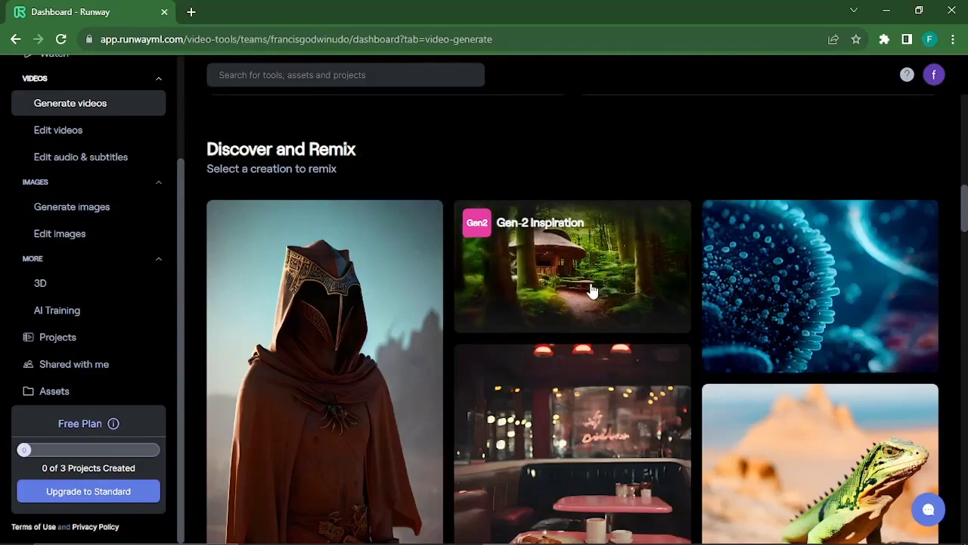
pyautogui.scroll(-3)
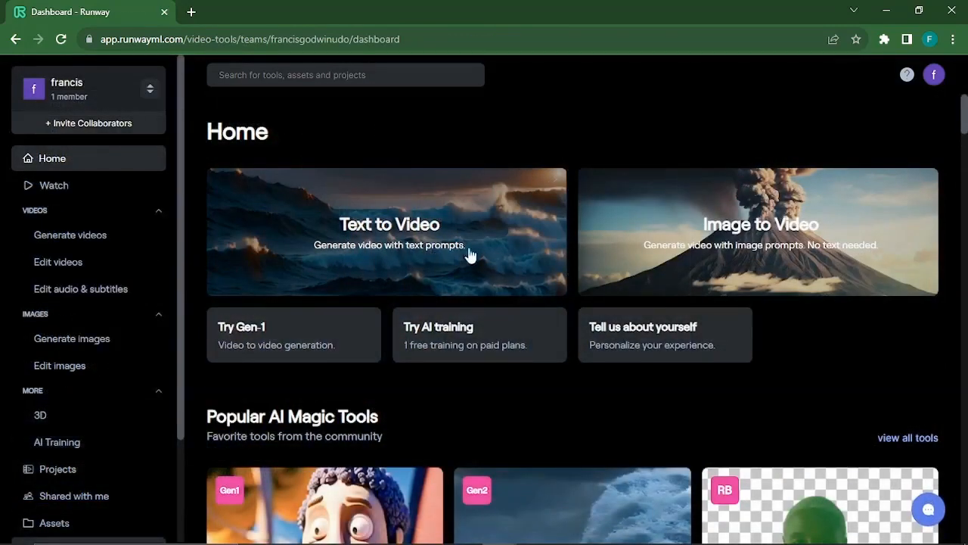
# Step: Generate a text-to-video clip from the prompt 'A young girl discovers her magical powers...save her kingdom'
pyautogui.click(389, 231)
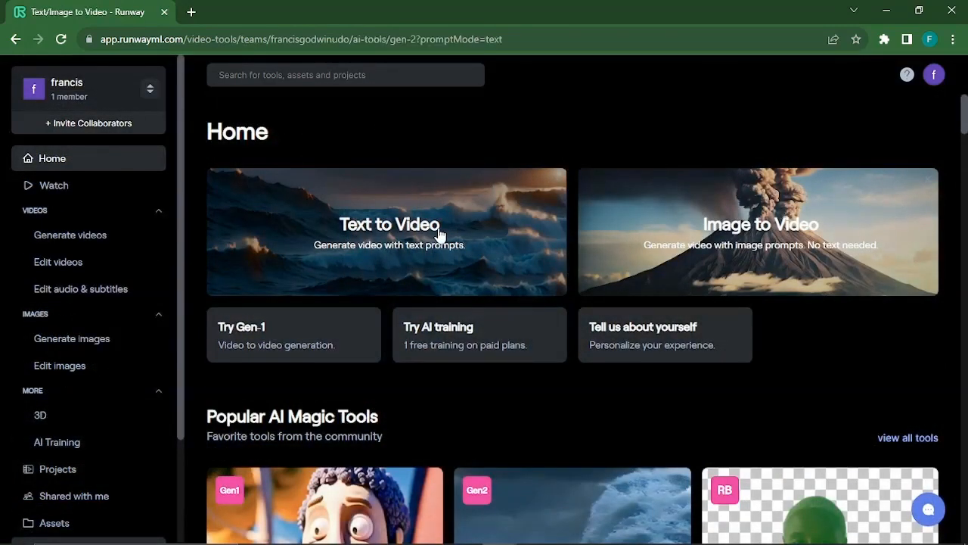
pyautogui.click(388, 224)
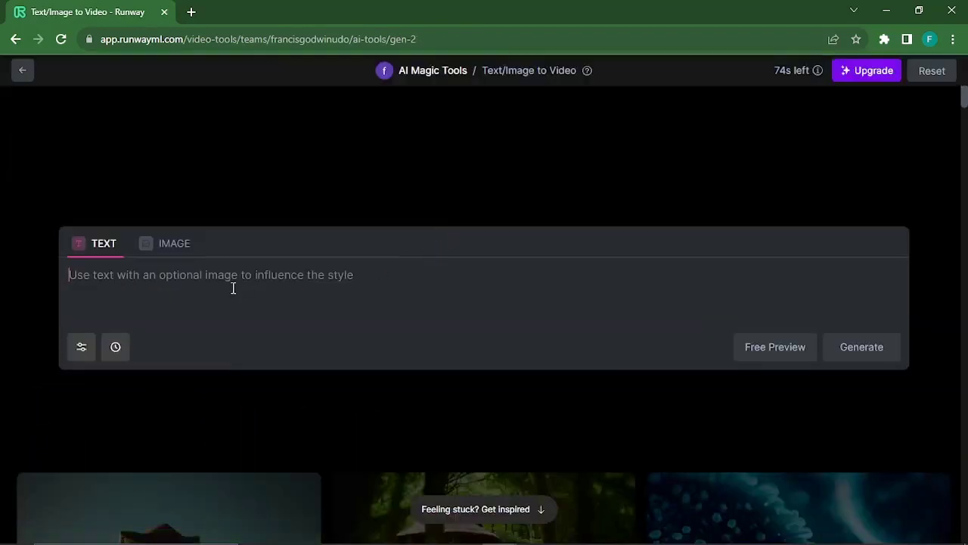
pyautogui.write('A young girl discovers her magical powers and sets out on a journey to save her kingdom from an evil sorcerer."')
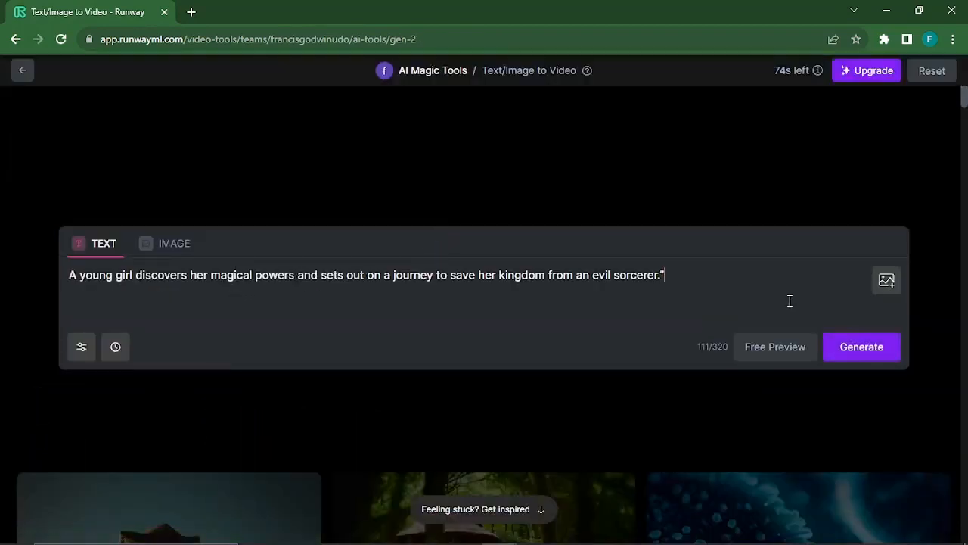
pyautogui.click(860, 346)
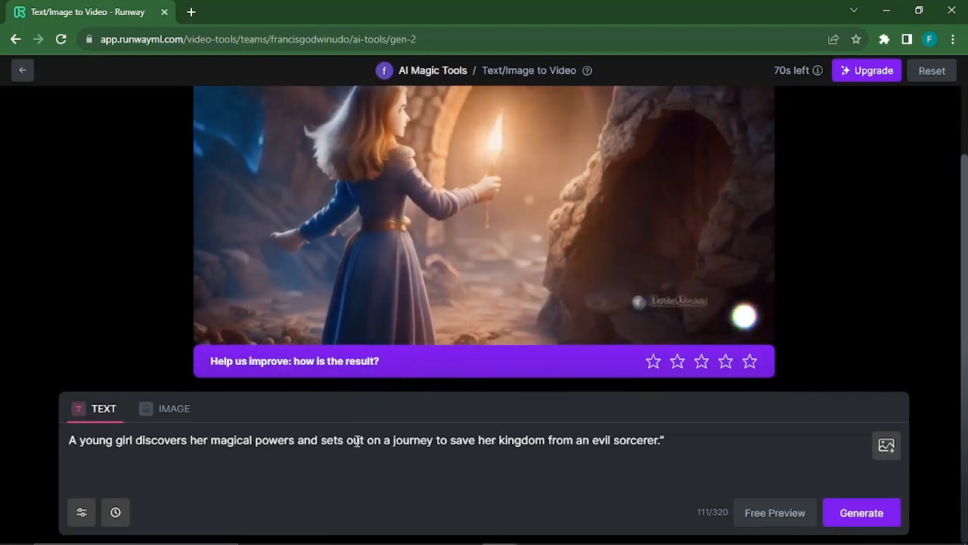
# Step: Generate a video from the prompt 'boy who just discovered he has superpowers of running fast'
pyautogui.click(484, 211)
pyautogui.write('A')
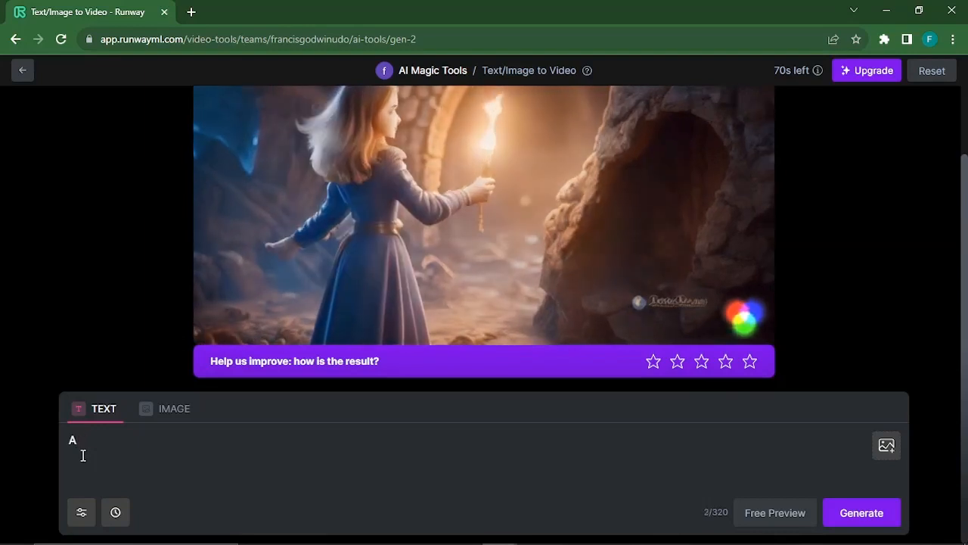
pyautogui.write('b')
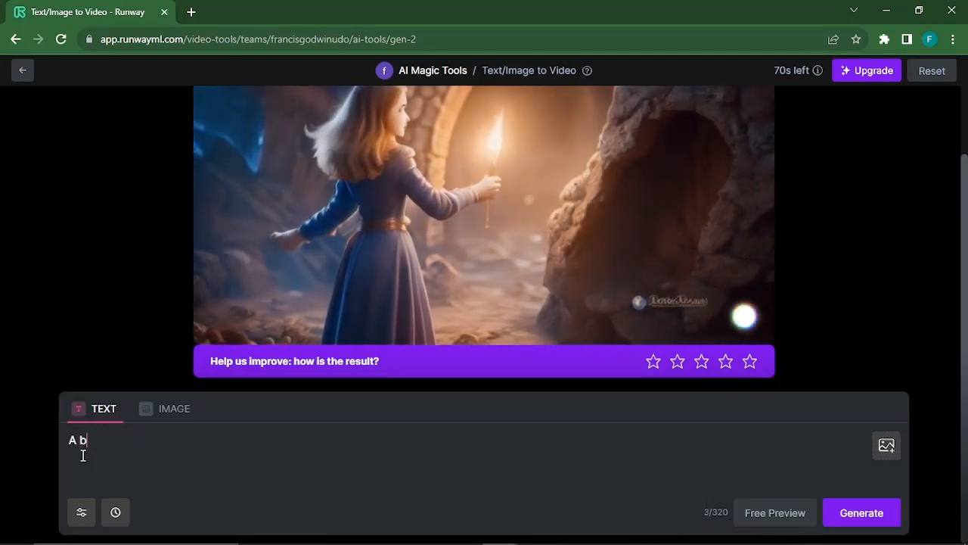
pyautogui.write('oy who just')
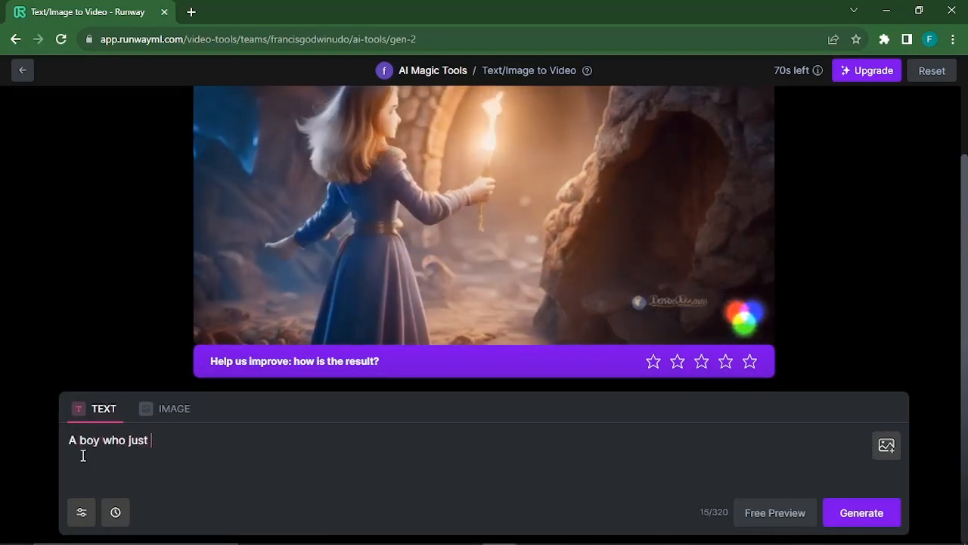
pyautogui.write('dic')
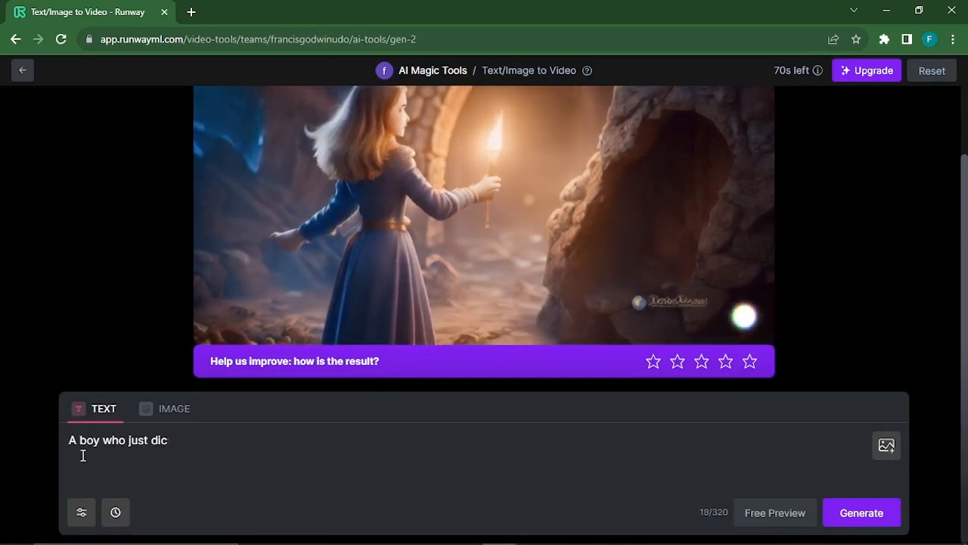
pyautogui.write('overed he has')
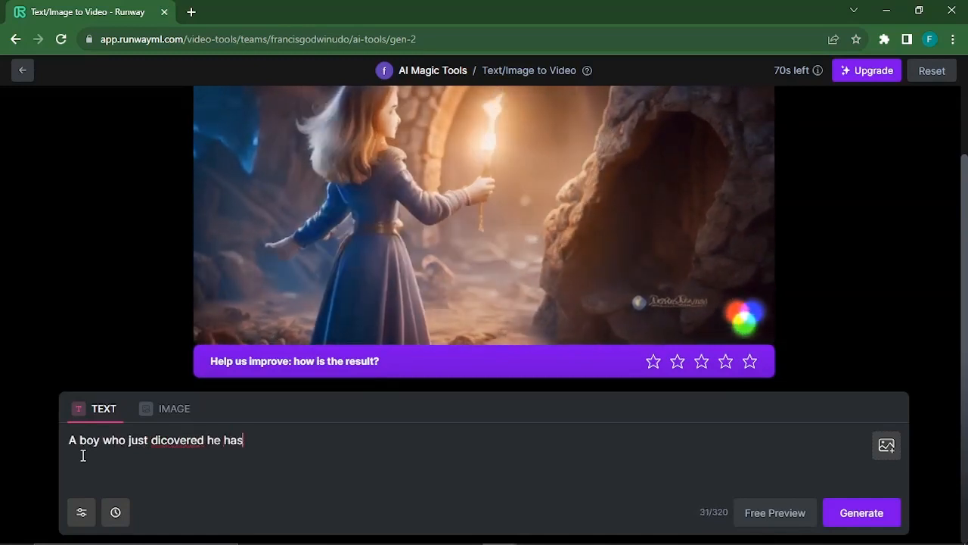
pyautogui.write('s')
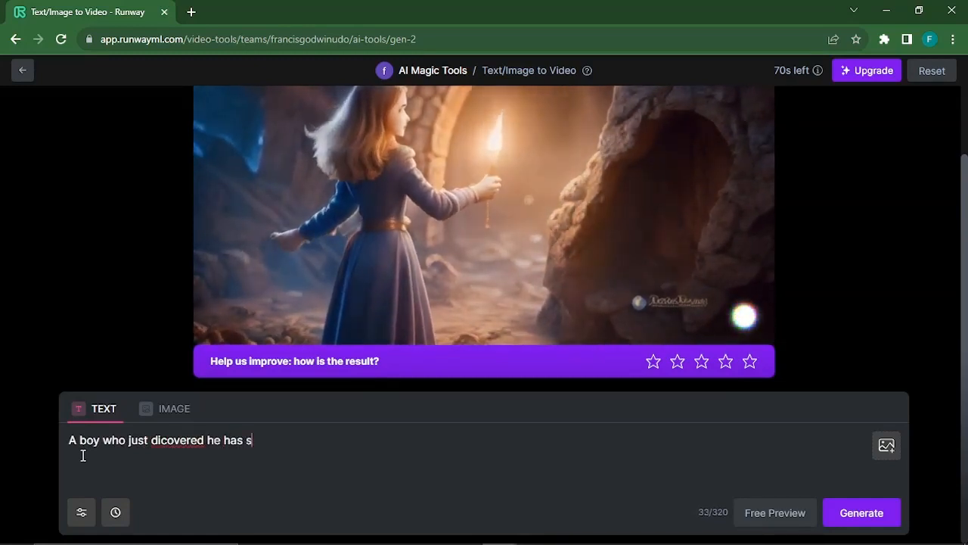
pyautogui.write('uper')
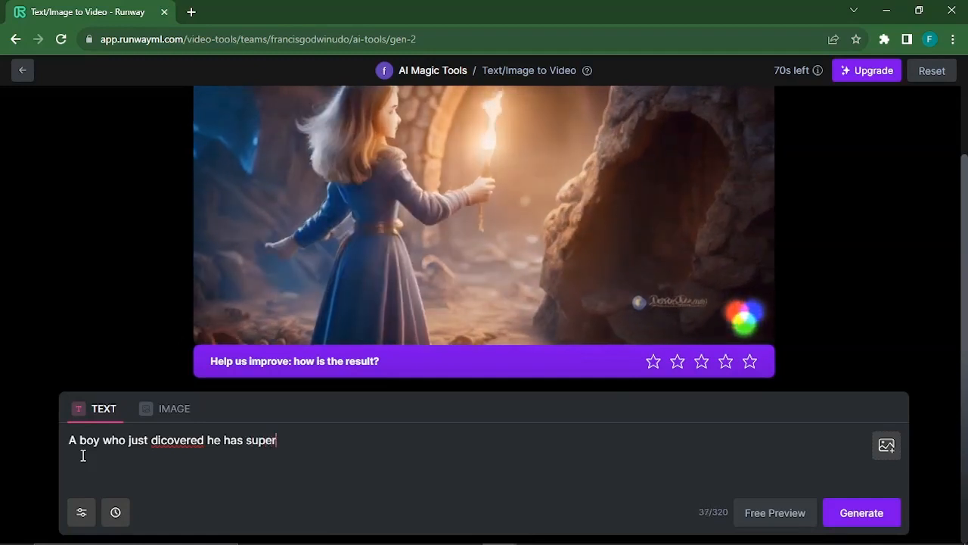
pyautogui.write('powers of')
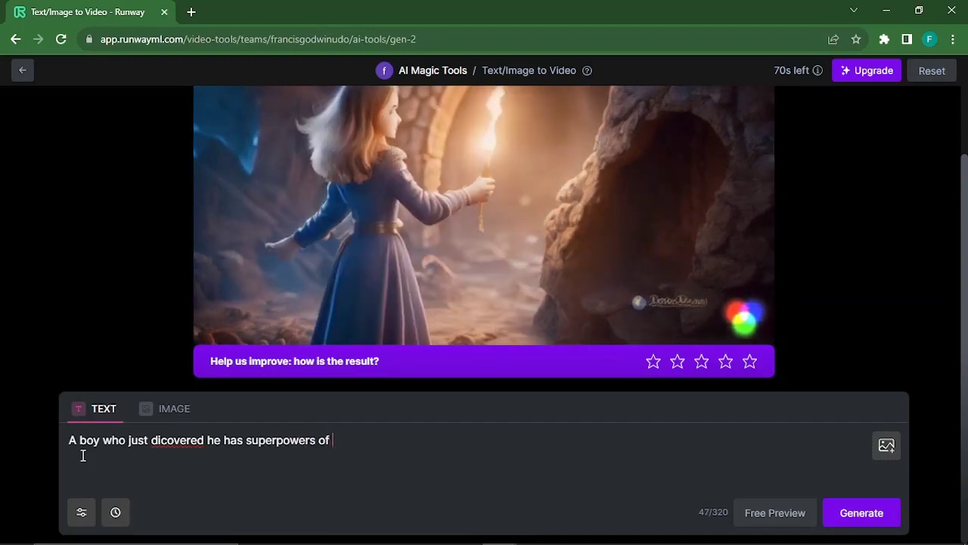
pyautogui.write('runnin')
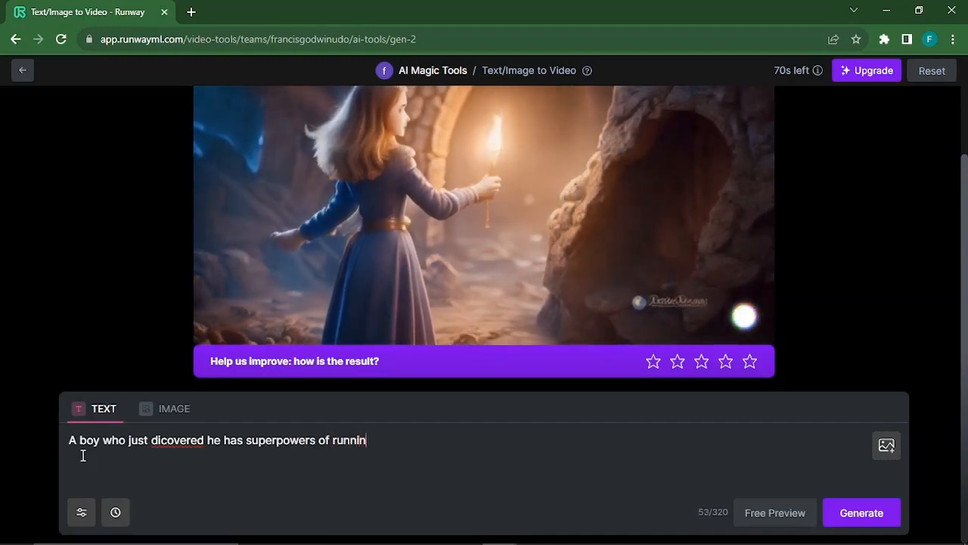
pyautogui.write('g fast')
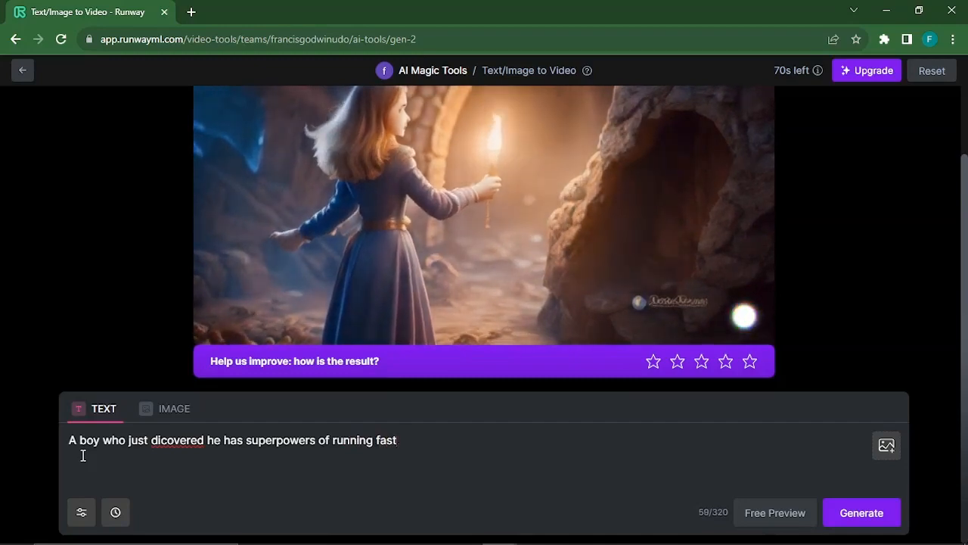
pyautogui.write(',')
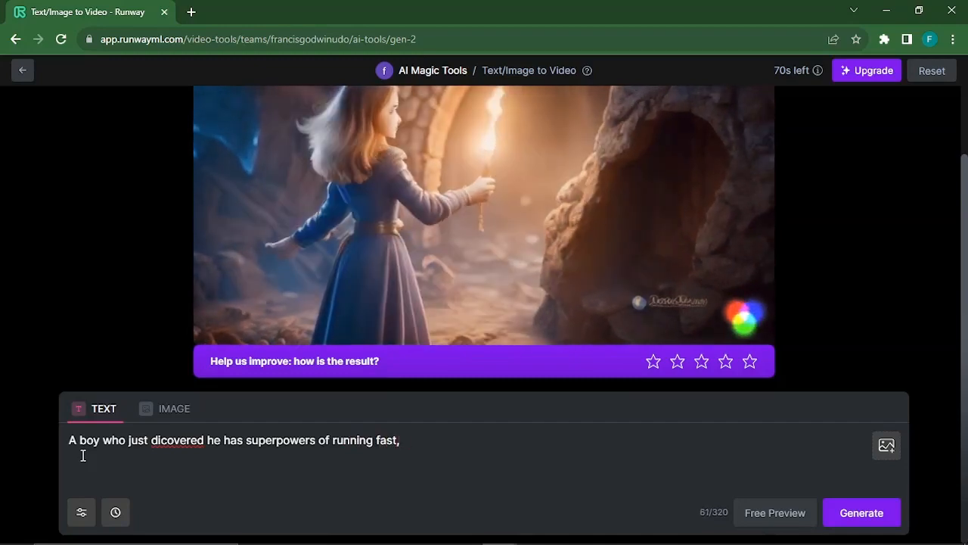
pyautogui.press('Backspace')
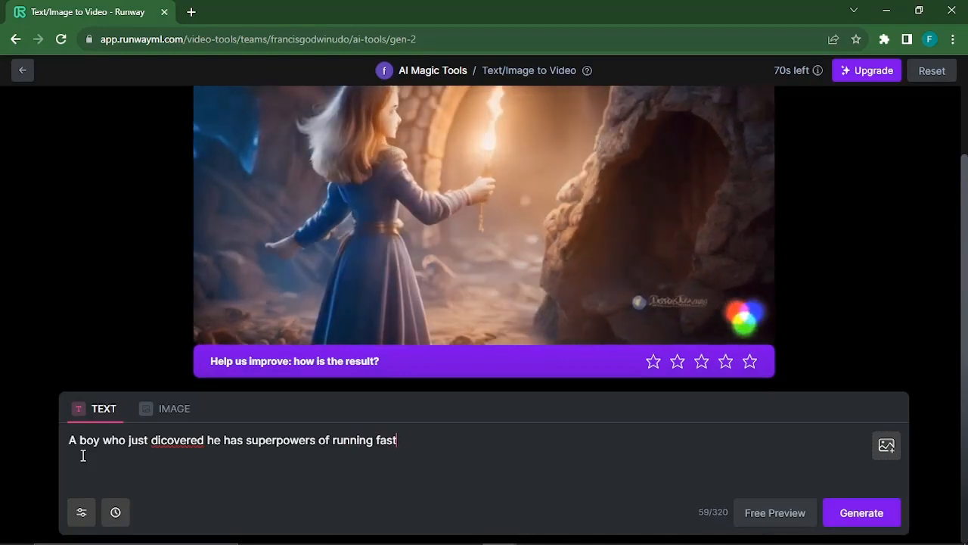
pyautogui.click(861, 512)
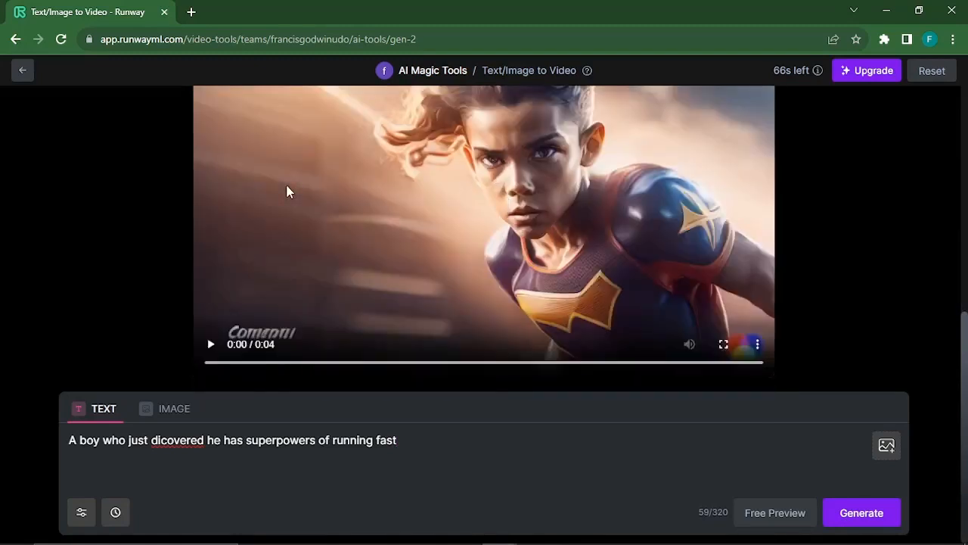
pyautogui.moveTo(182, 277)
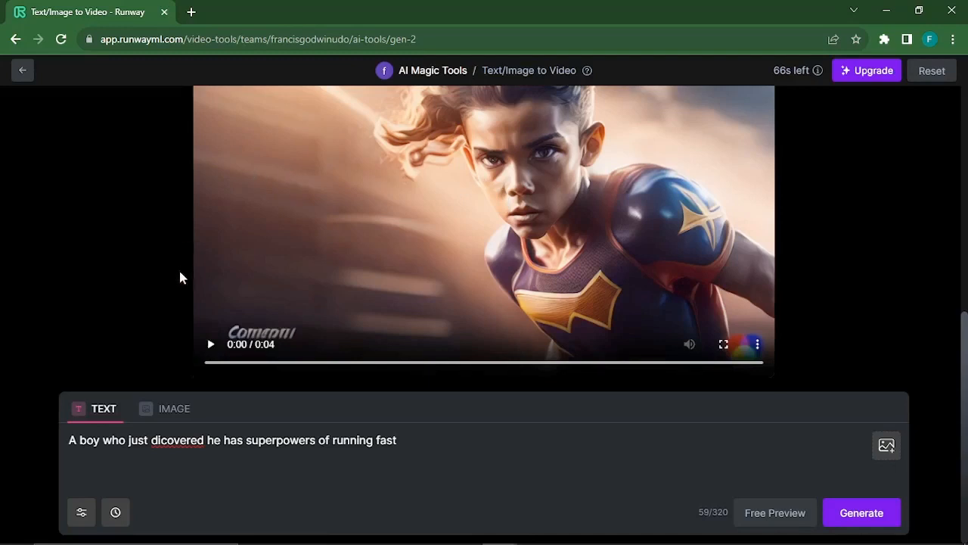
# Step: Review the superpowered boy video and switch to image-to-video mode
pyautogui.scroll(3)
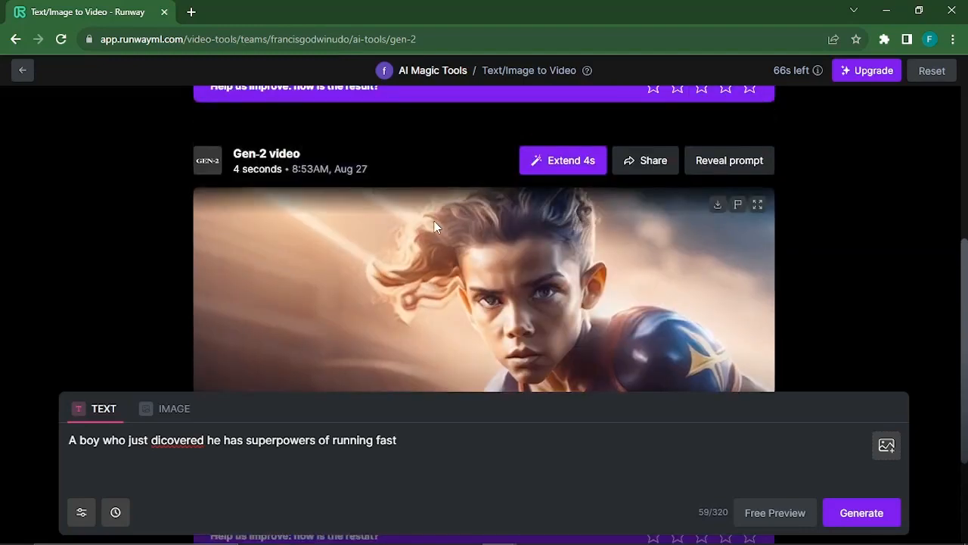
pyautogui.click(484, 287)
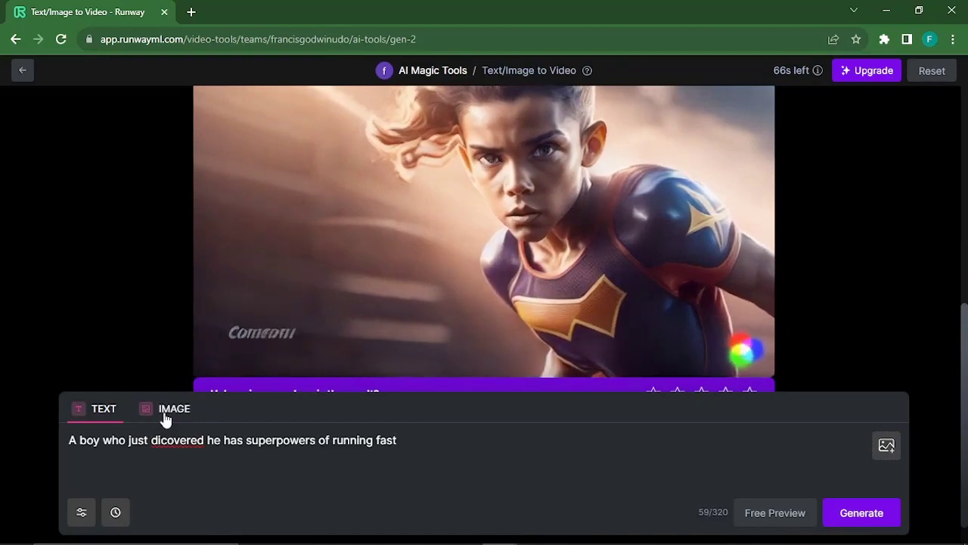
pyautogui.click(174, 409)
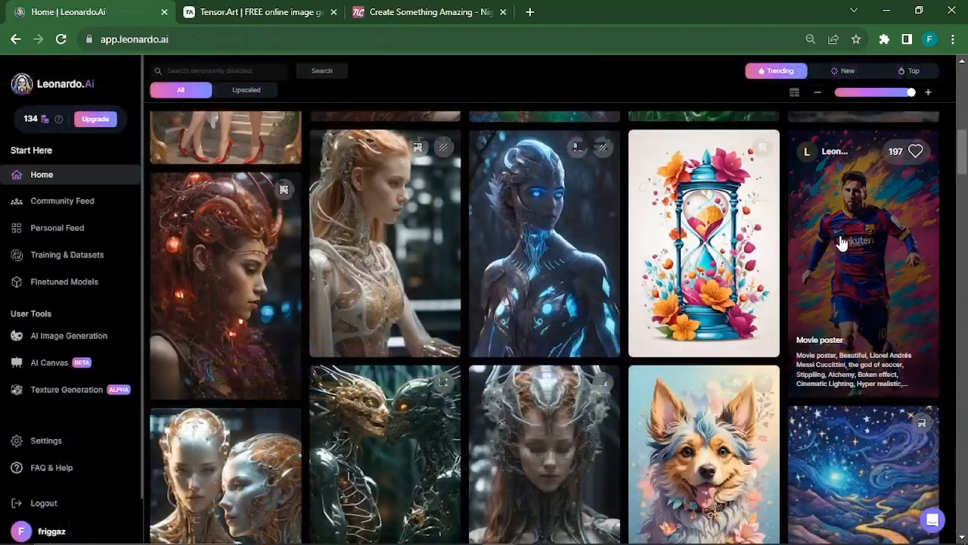
# Step: Open the colourful Messi movie poster in the Leonardo.Ai feed and download it
pyautogui.click(863, 258)
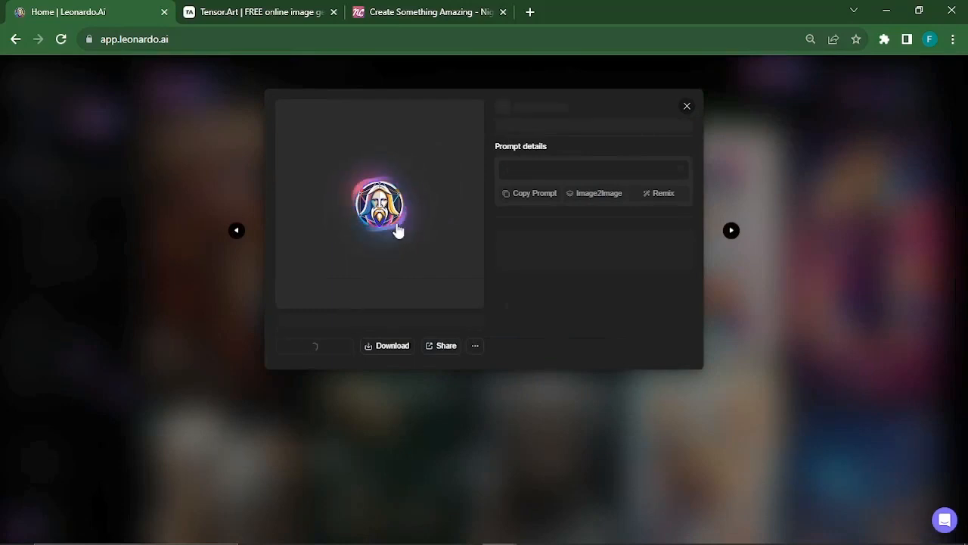
pyautogui.moveTo(429, 235)
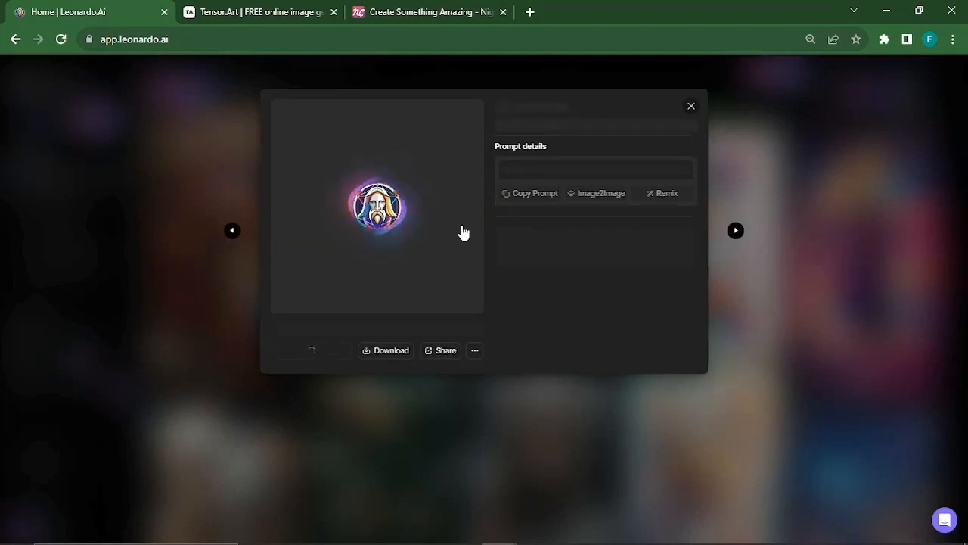
pyautogui.moveTo(424, 253)
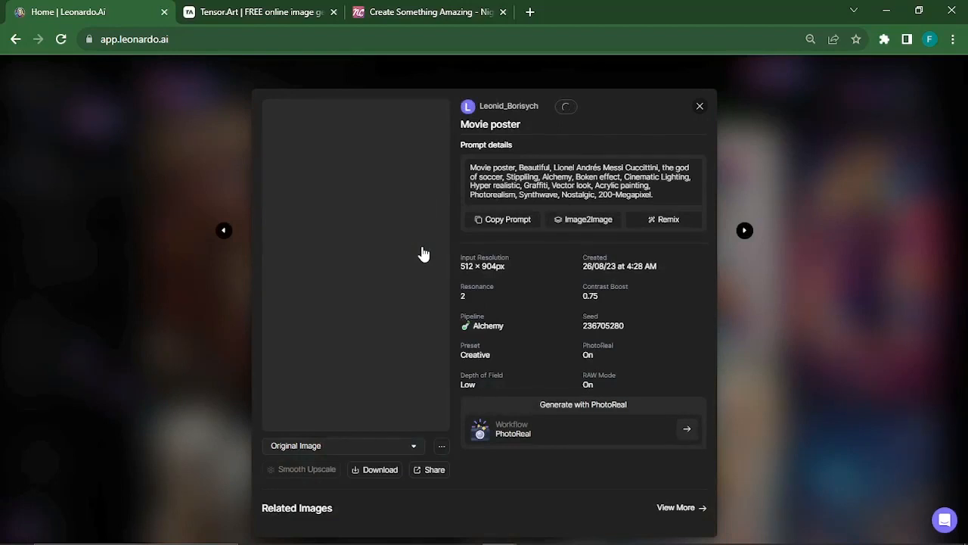
pyautogui.moveTo(451, 263)
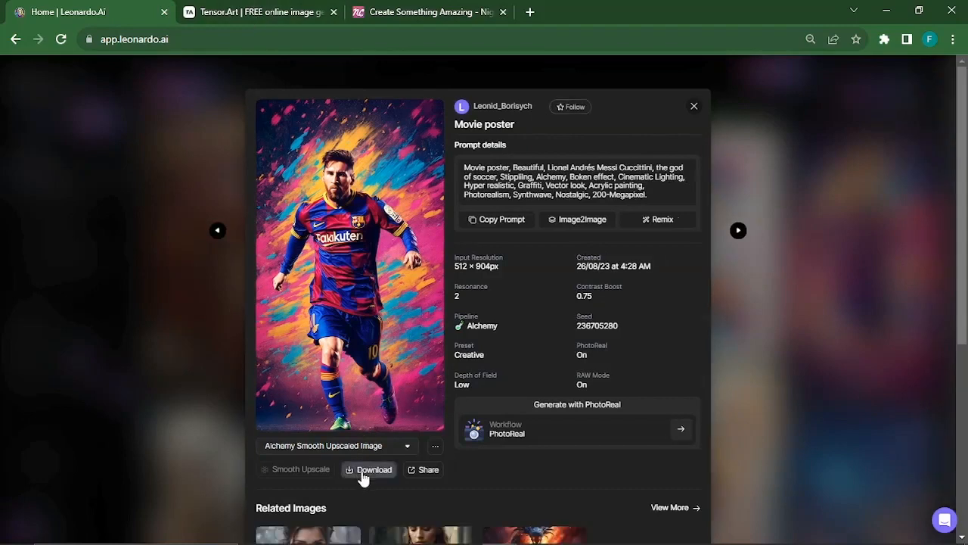
pyautogui.click(369, 469)
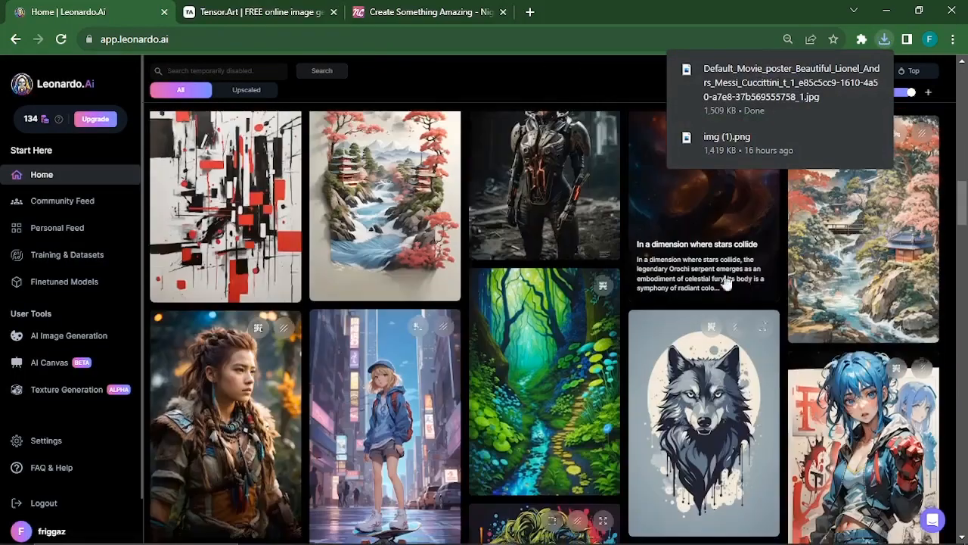
# Step: Scroll to the anime skateboarder in New York image and close its details view
pyautogui.scroll(-3)
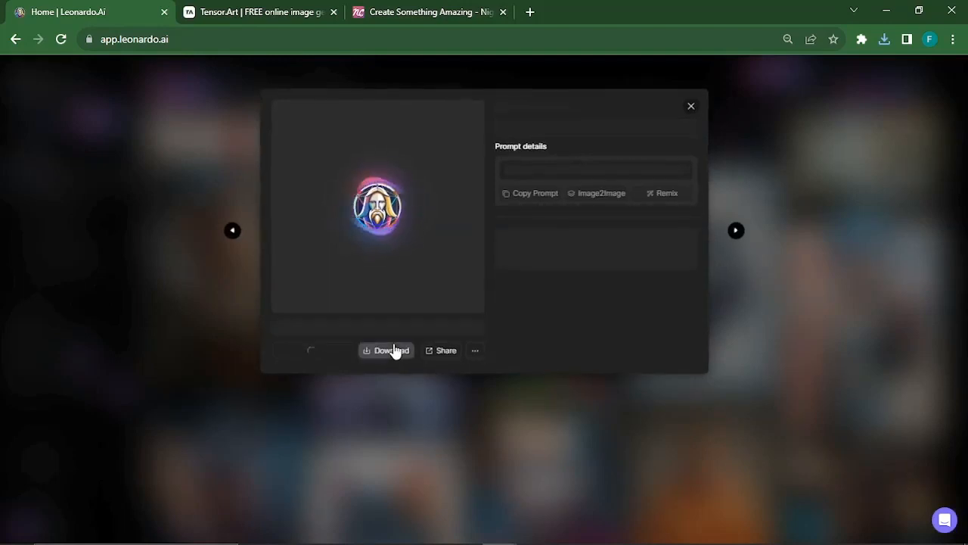
pyautogui.moveTo(386, 350)
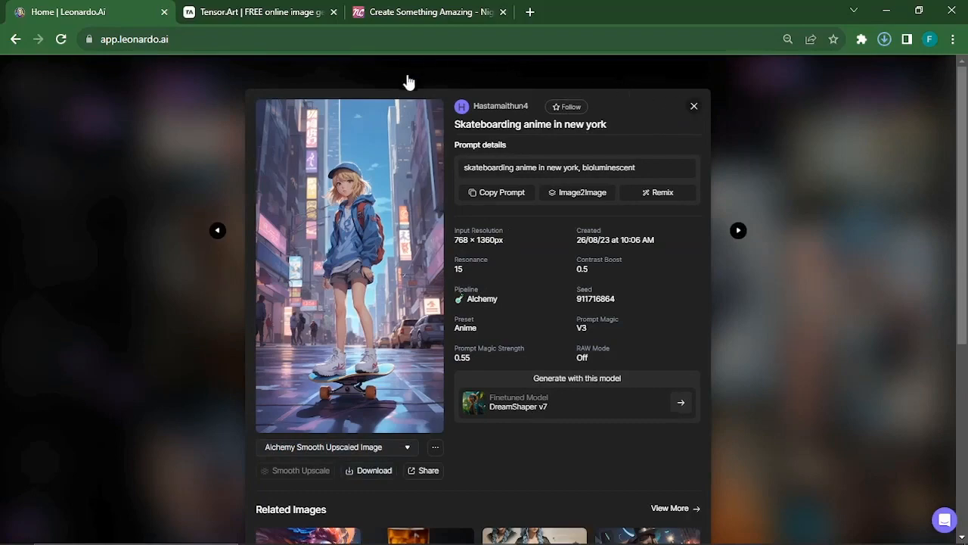
pyautogui.click(884, 39)
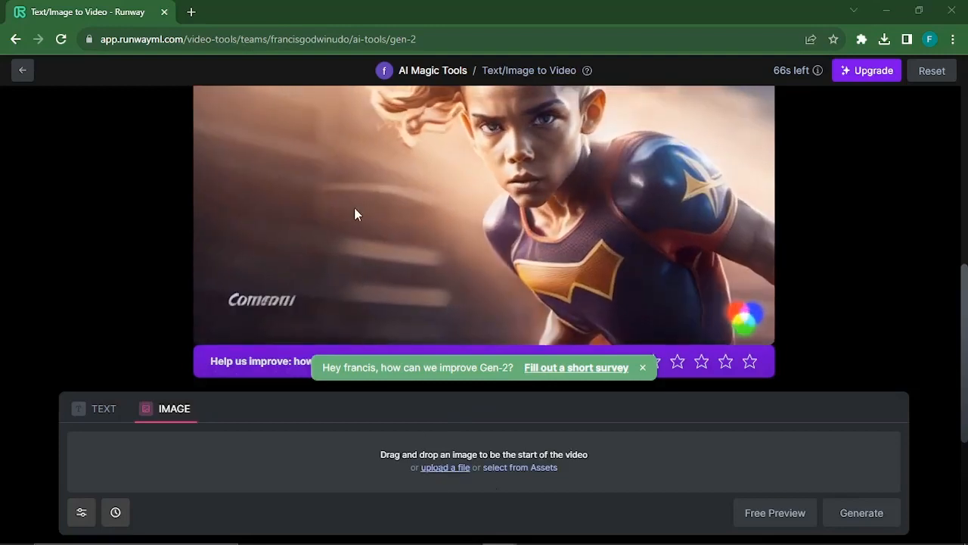
# Step: Upload the soccer player movie poster JPG as the Gen-2 start image
pyautogui.click(445, 466)
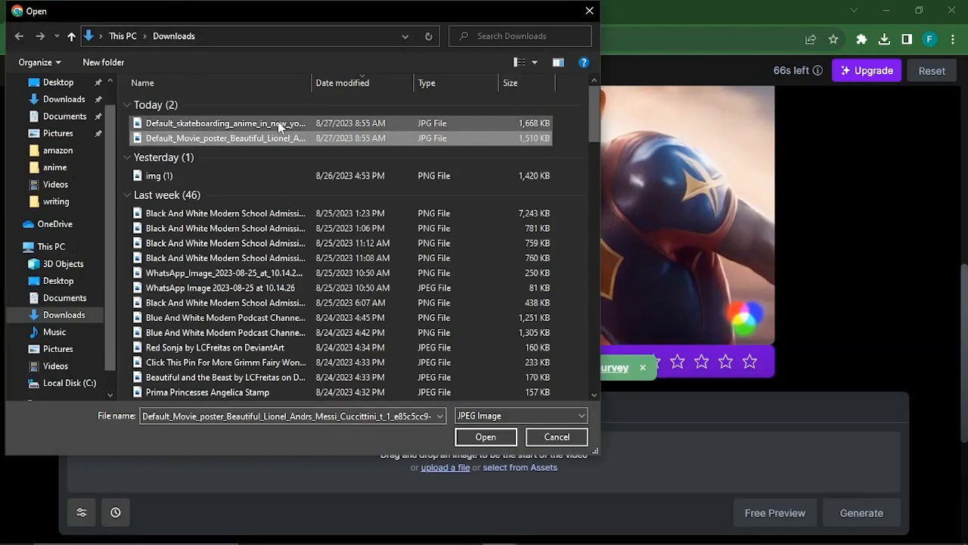
pyautogui.click(224, 138)
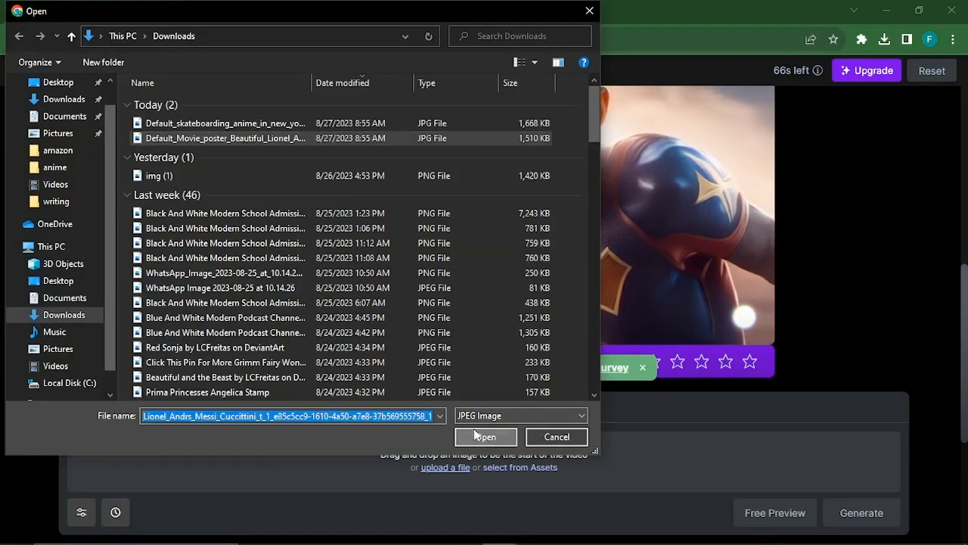
pyautogui.click(484, 436)
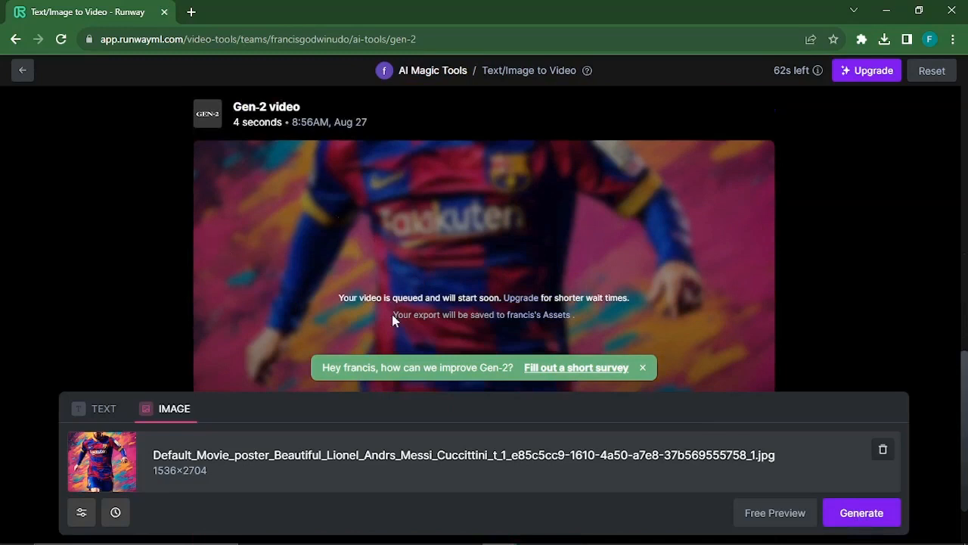
pyautogui.moveTo(521, 317)
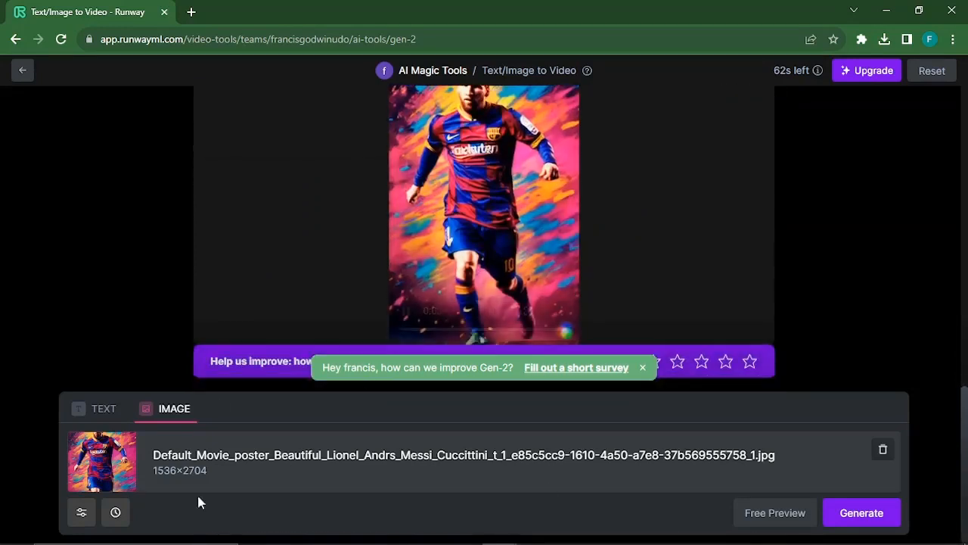
# Step: Swap the poster for the skateboarding anime JPG and generate a Gen-2 video from it
pyautogui.click(882, 448)
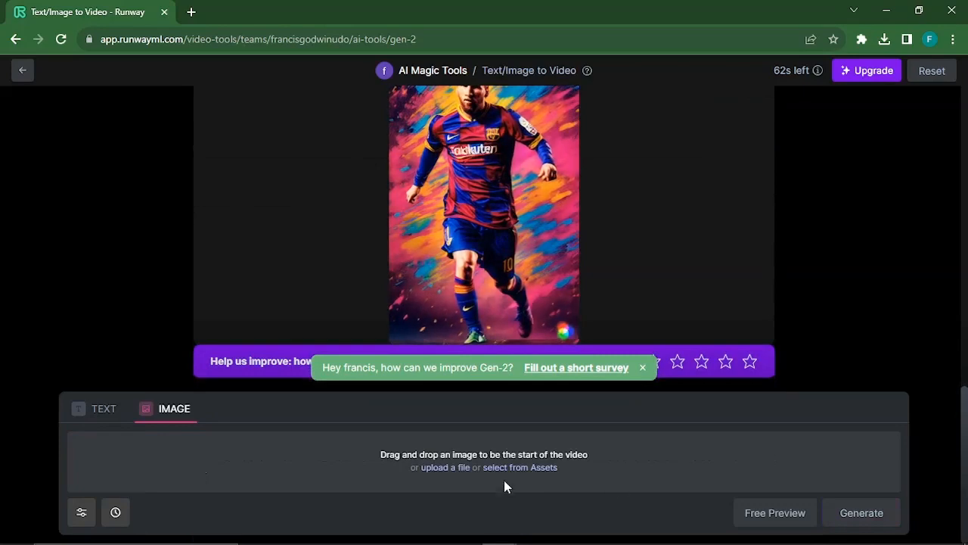
pyautogui.click(445, 467)
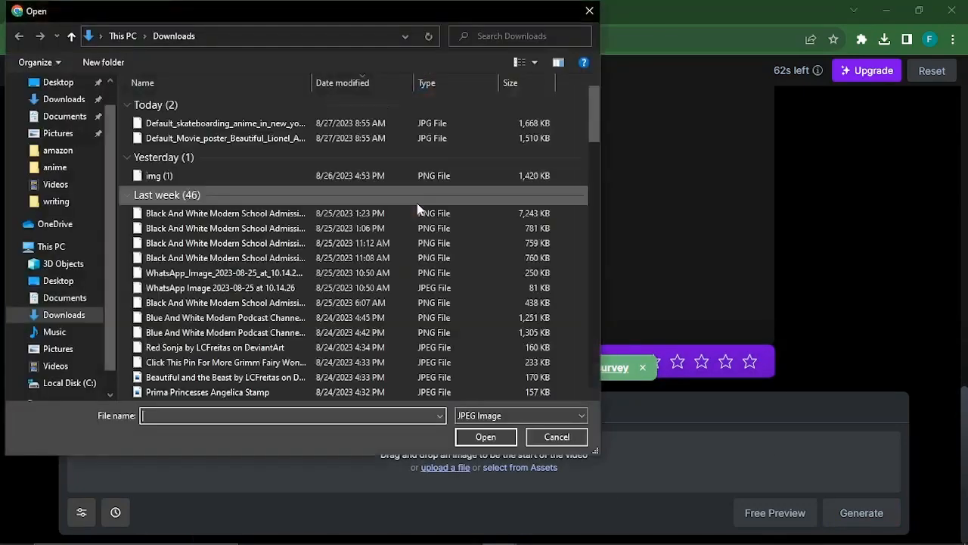
pyautogui.click(225, 123)
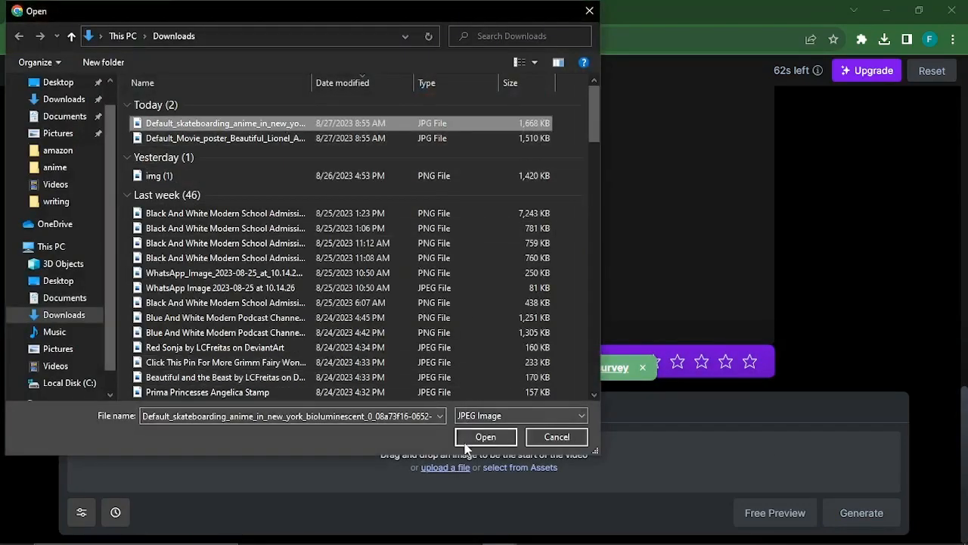
pyautogui.click(485, 437)
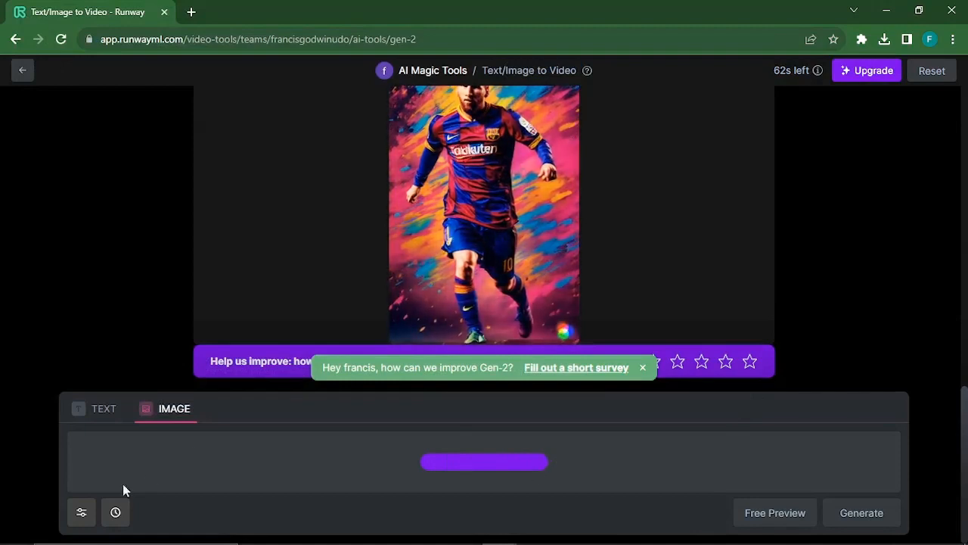
pyautogui.click(81, 512)
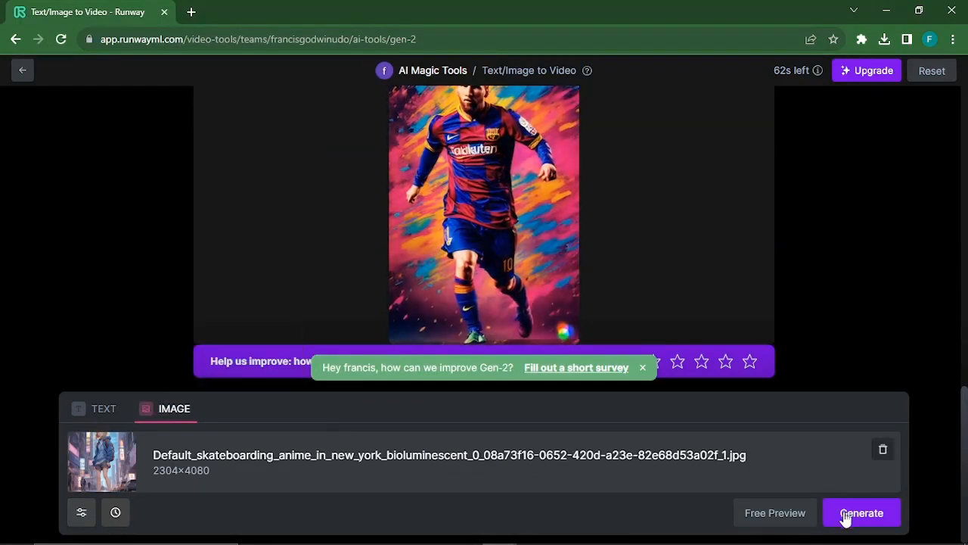
pyautogui.click(861, 512)
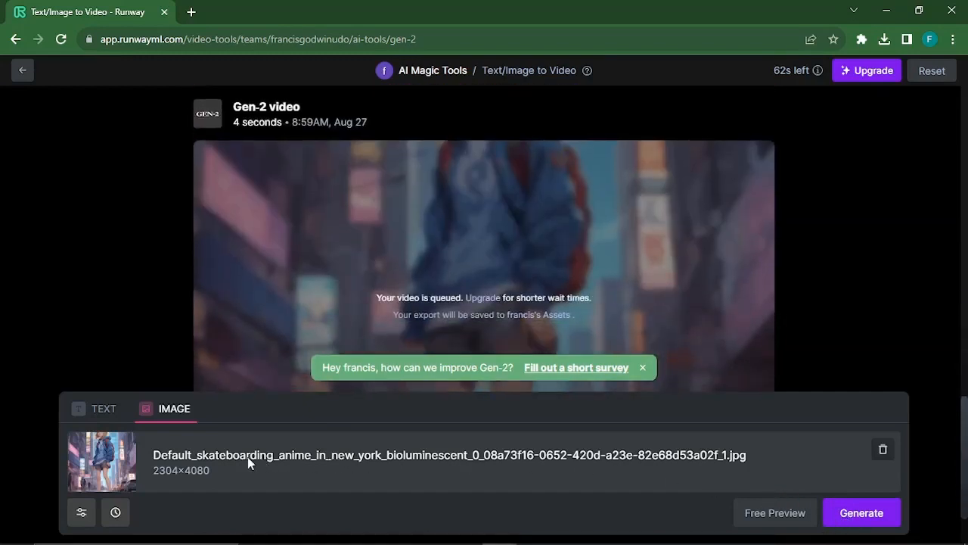
pyautogui.click(861, 512)
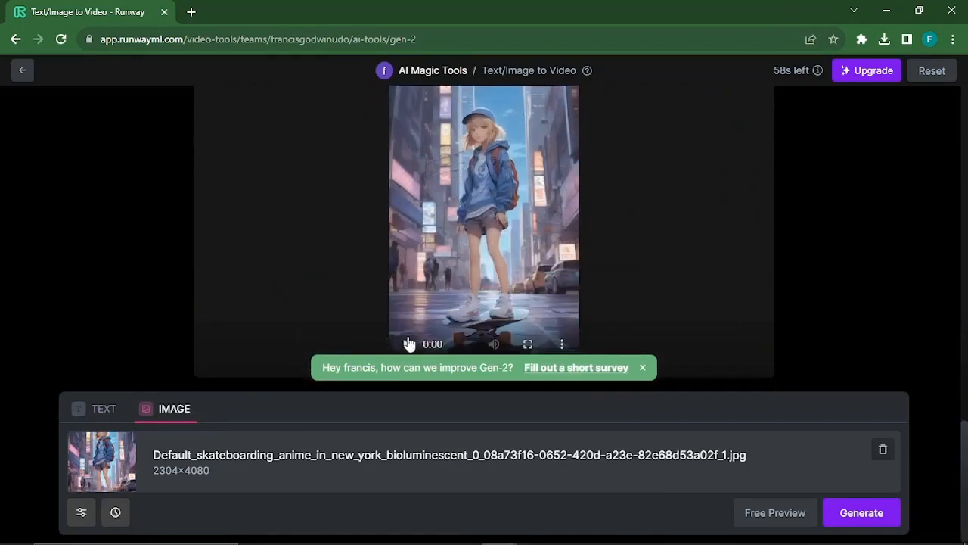
# Step: Play and pause the skateboarder video, then bring up save options for both generated videos
pyautogui.click(406, 343)
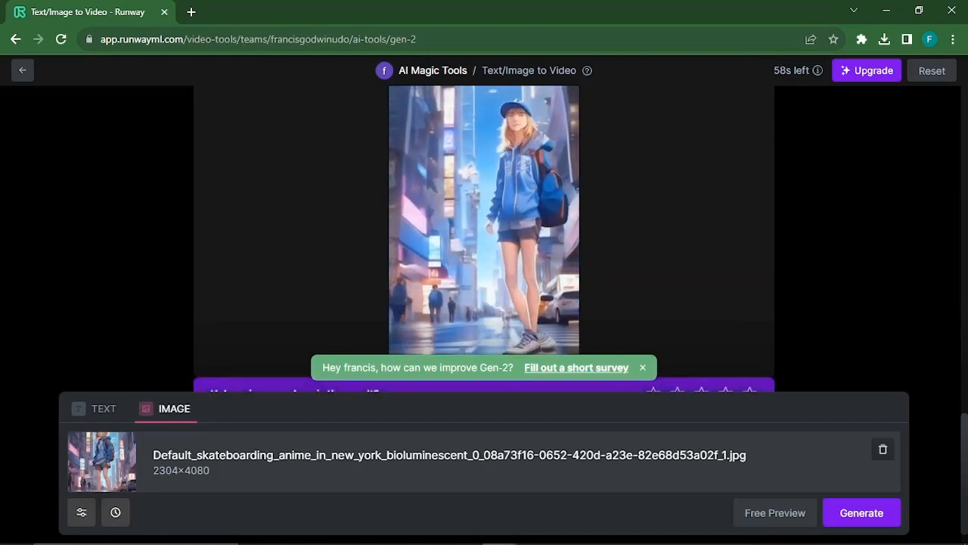
pyautogui.click(483, 218)
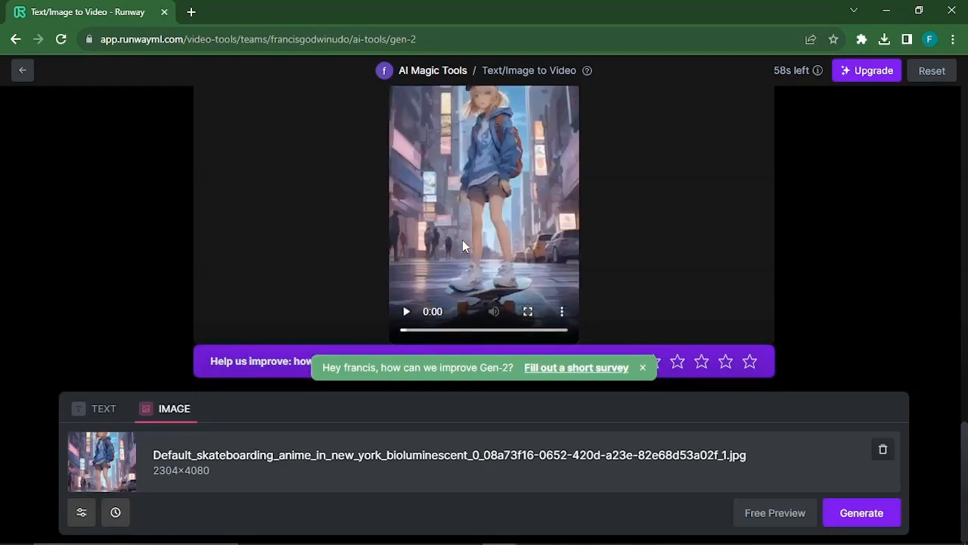
pyautogui.rightClick(488, 227)
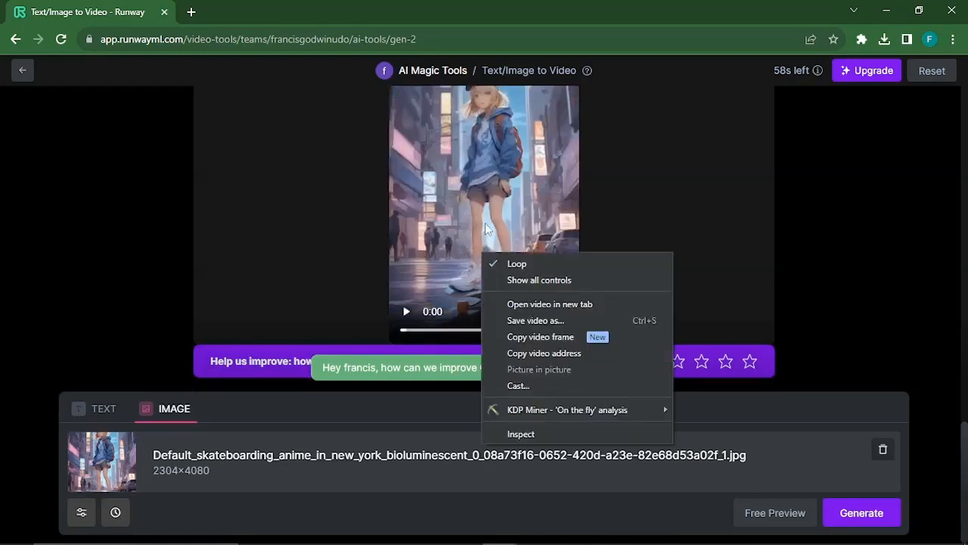
pyautogui.moveTo(537, 320)
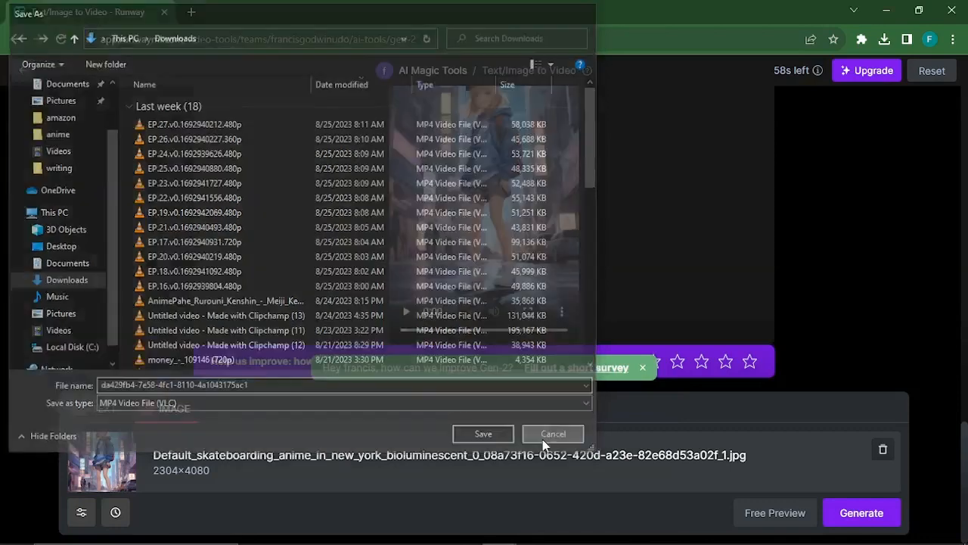
pyautogui.click(553, 434)
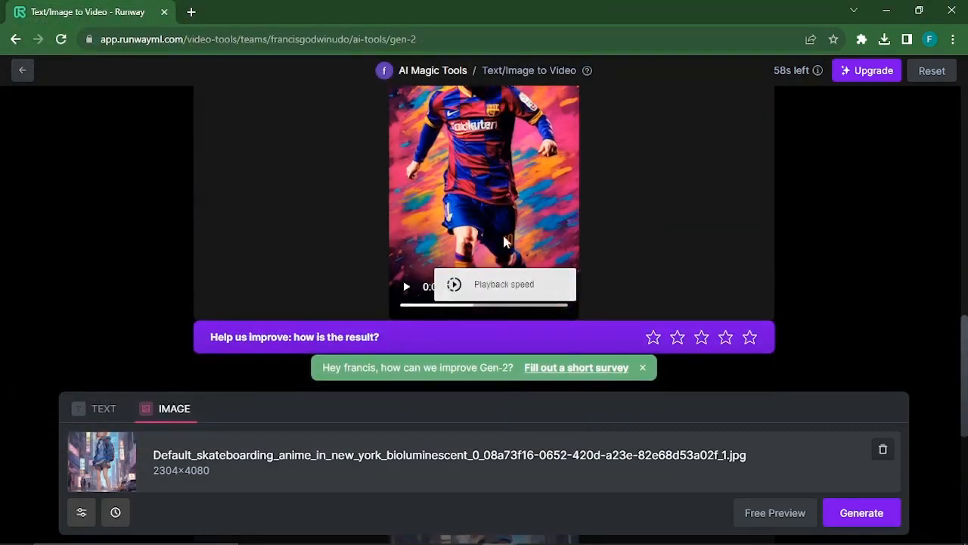
pyautogui.rightClick(505, 240)
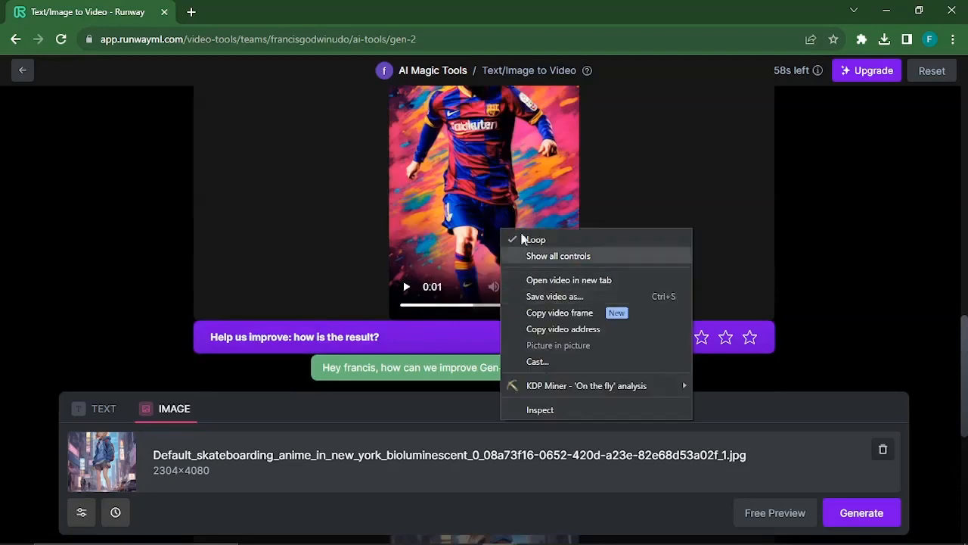